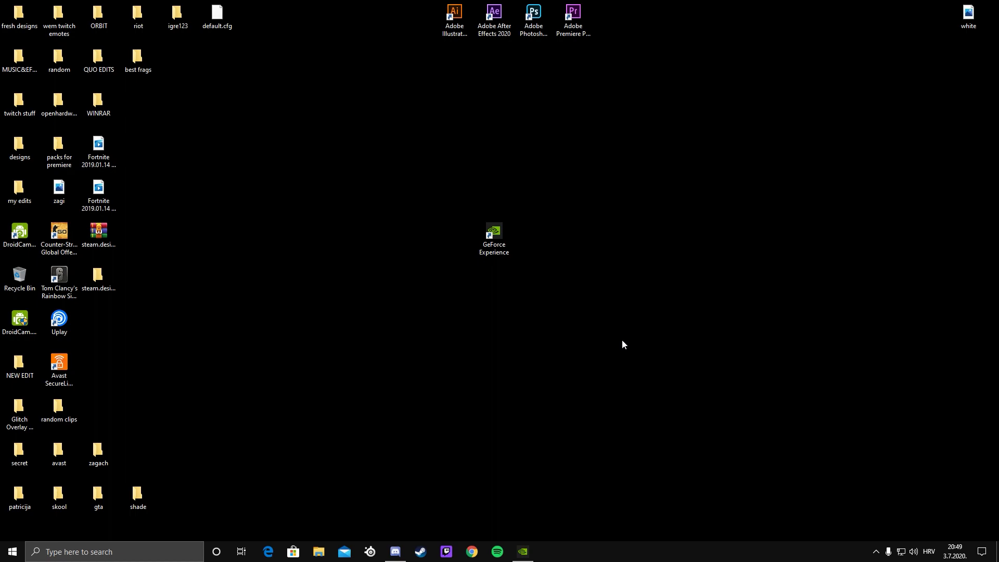
Go to the Windows Update page under Update & Security in Settings
click(96, 552)
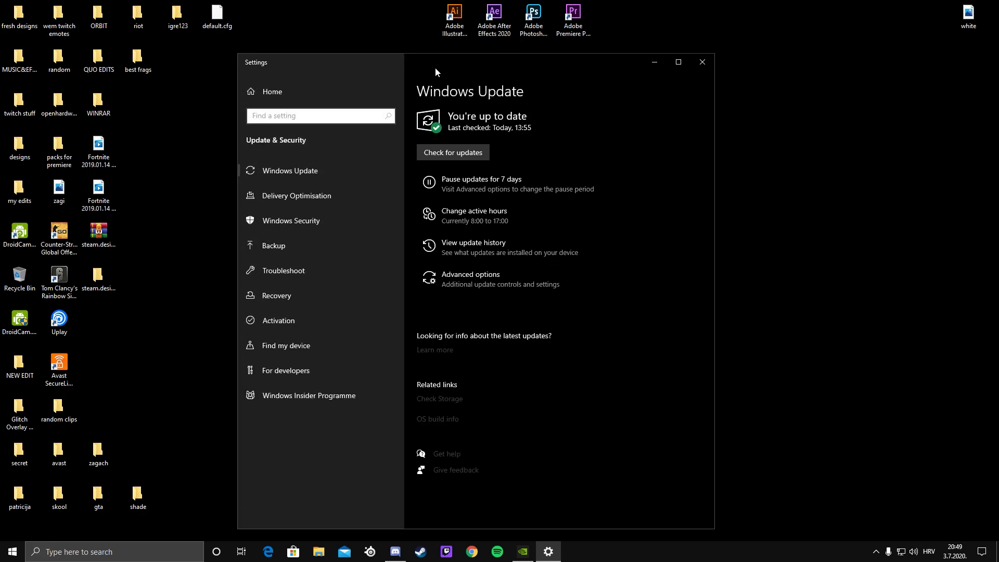
Run 'Check for updates' so Windows starts looking for new updates
click(452, 152)
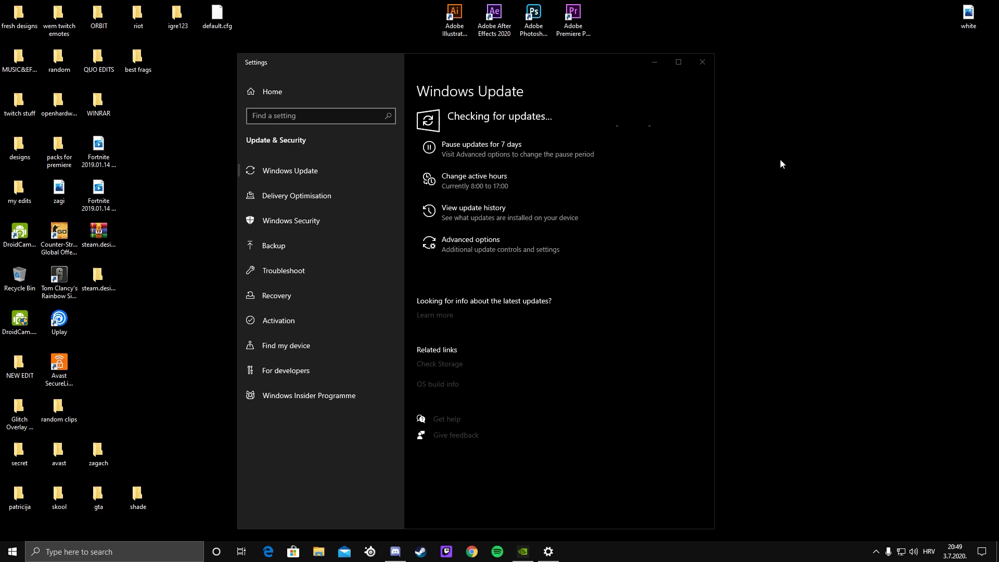
mouse_move(452, 101)
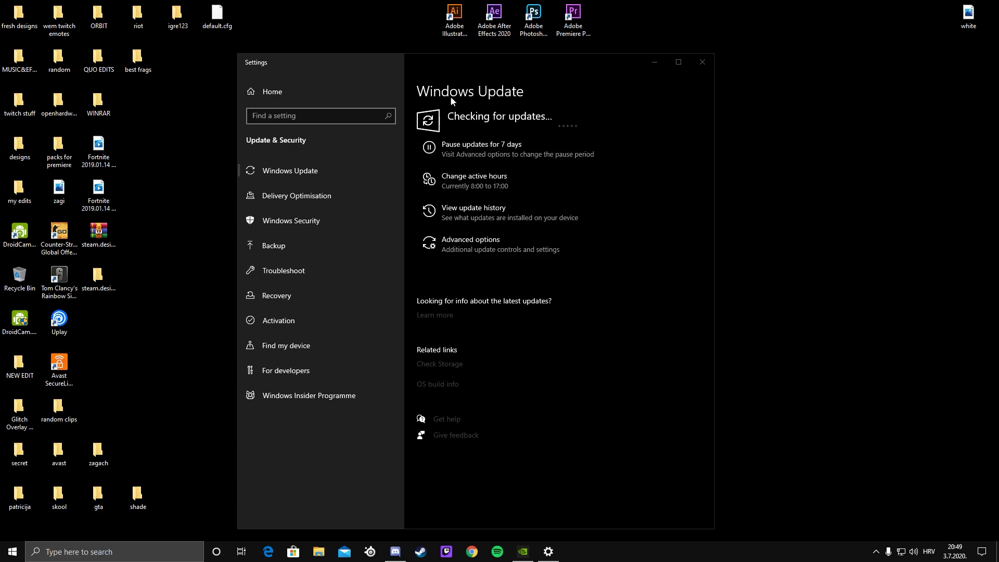
mouse_move(598, 90)
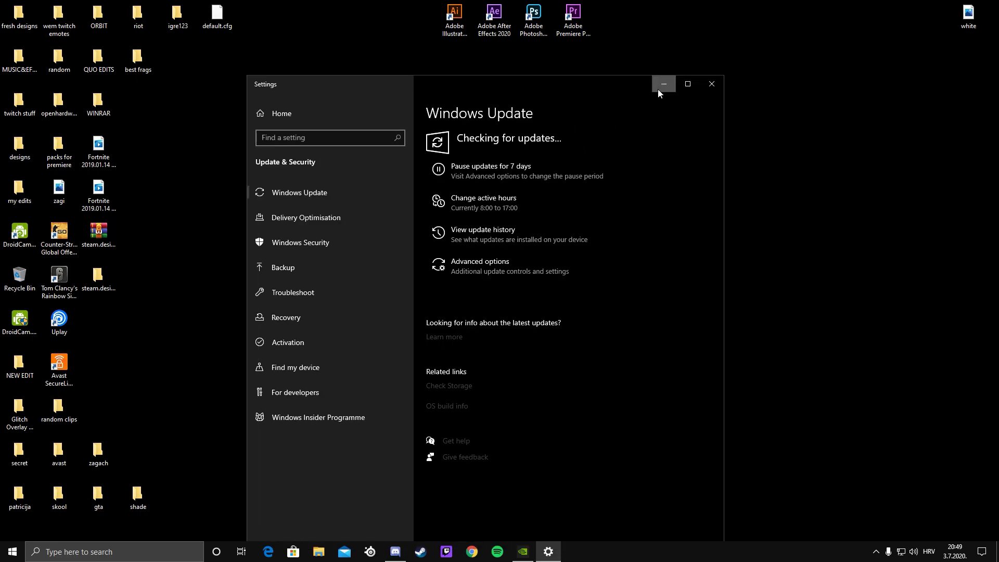
Close Settings and reposition the GeForce Experience shortcut near the top of the desktop
click(663, 83)
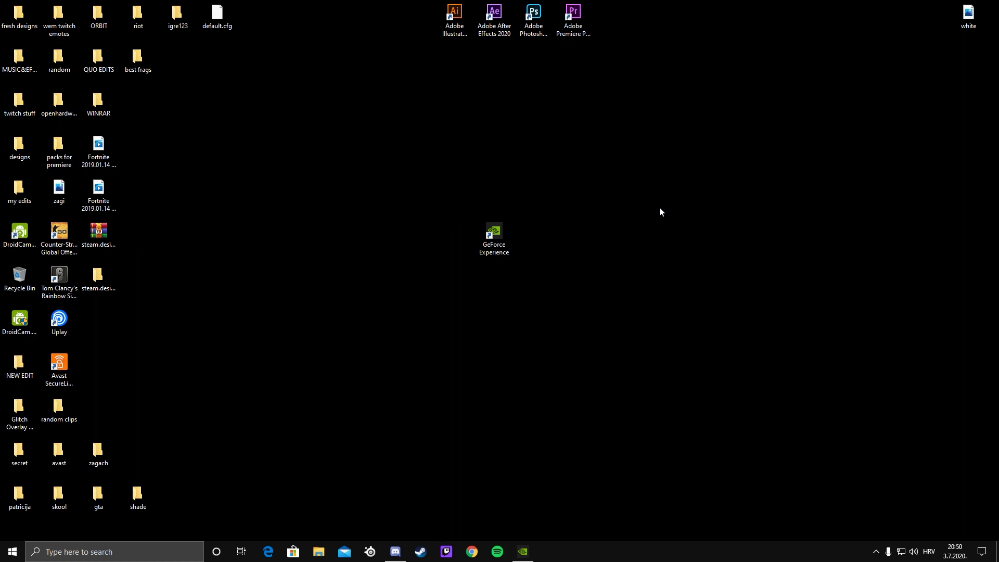
mouse_move(524, 220)
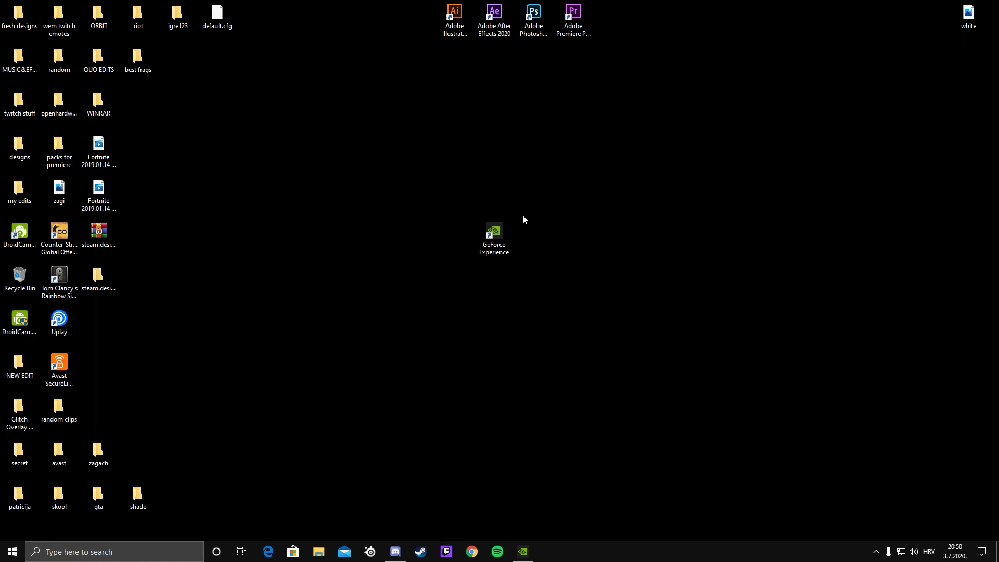
drag(493, 232, 572, 146)
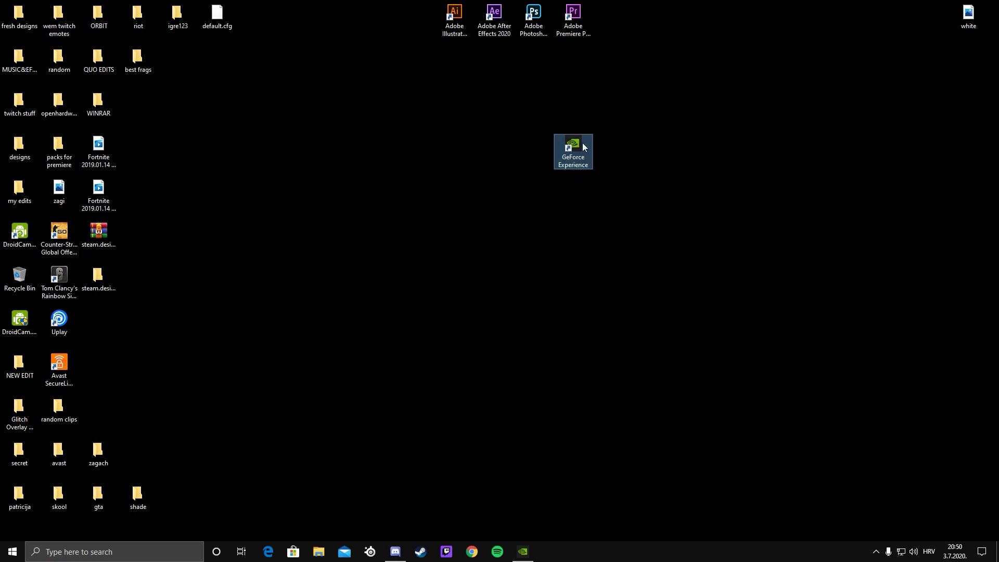
mouse_move(609, 148)
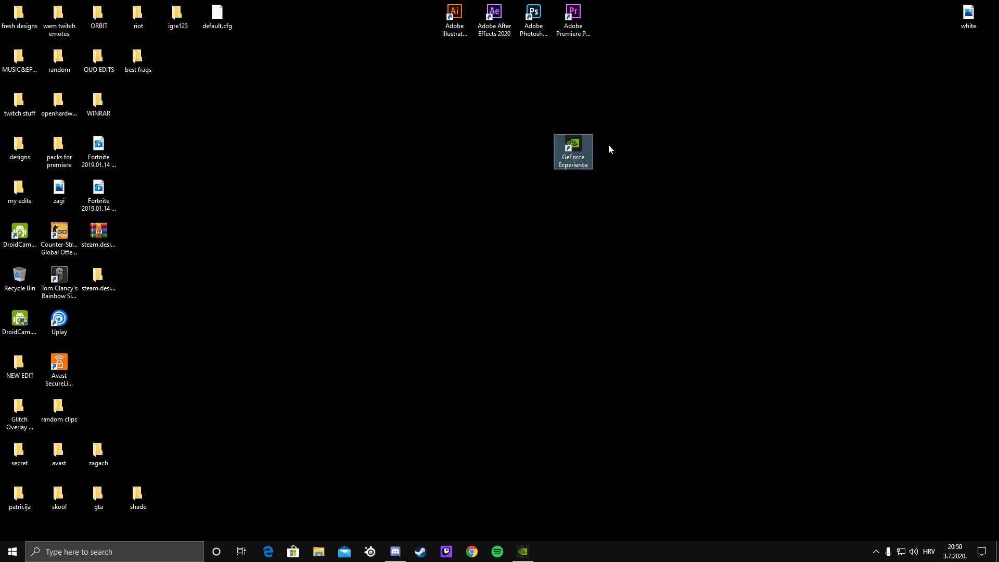
drag(572, 152, 493, 152)
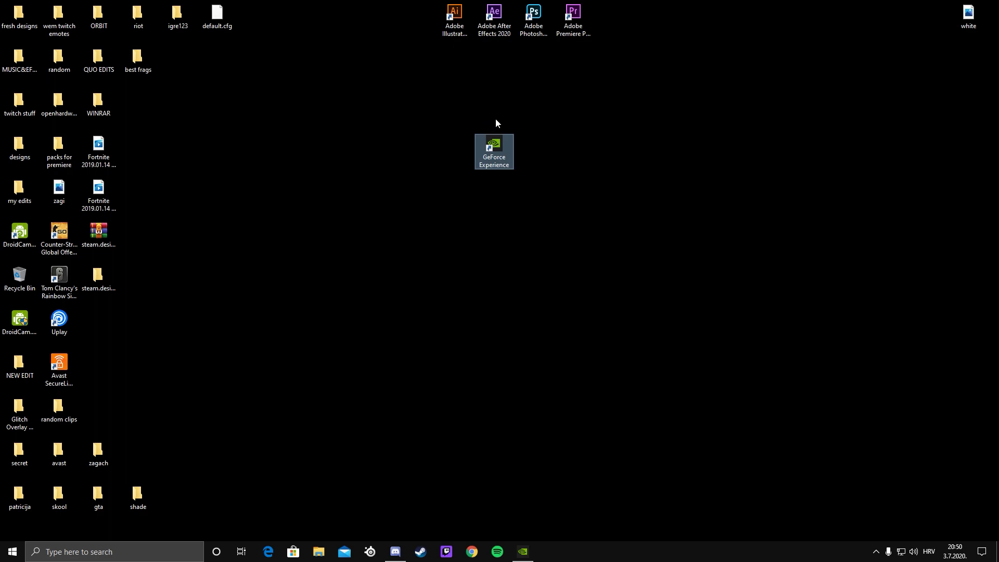
mouse_move(498, 149)
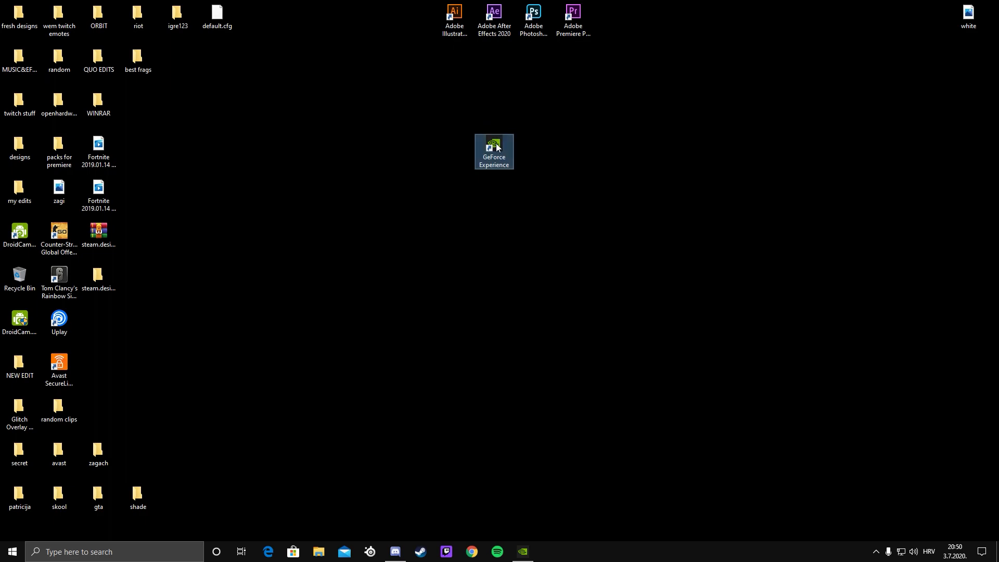
Launch GeForce Experience, confirm Game Ready driver 451.48 is current, and close it
double_click(494, 147)
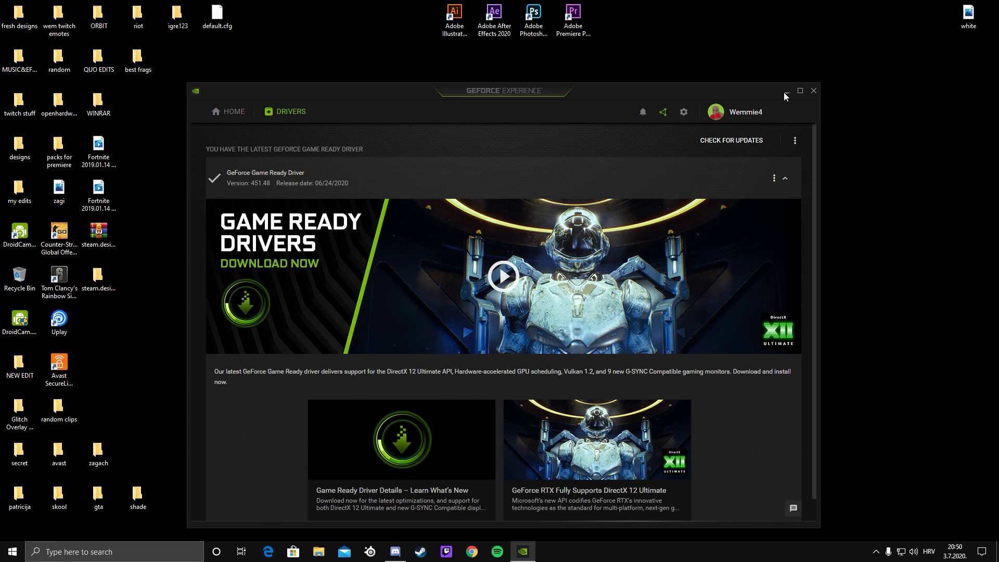
mouse_move(788, 83)
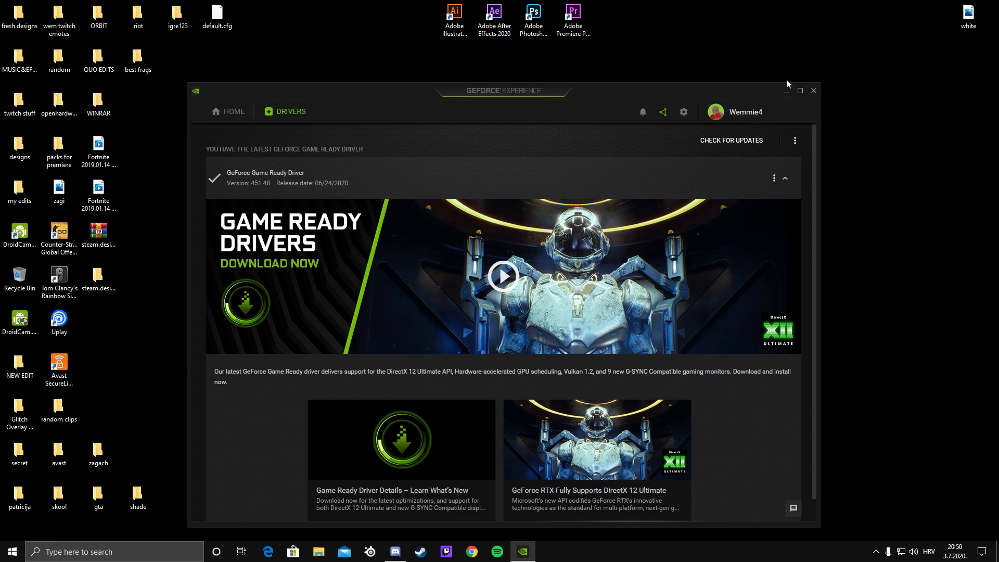
click(814, 89)
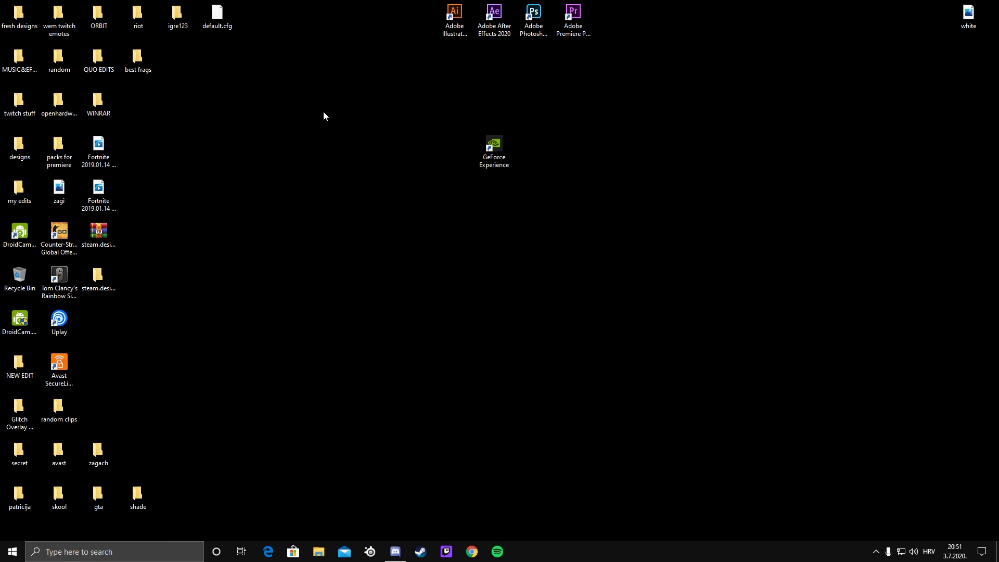
mouse_move(277, 348)
text(run)
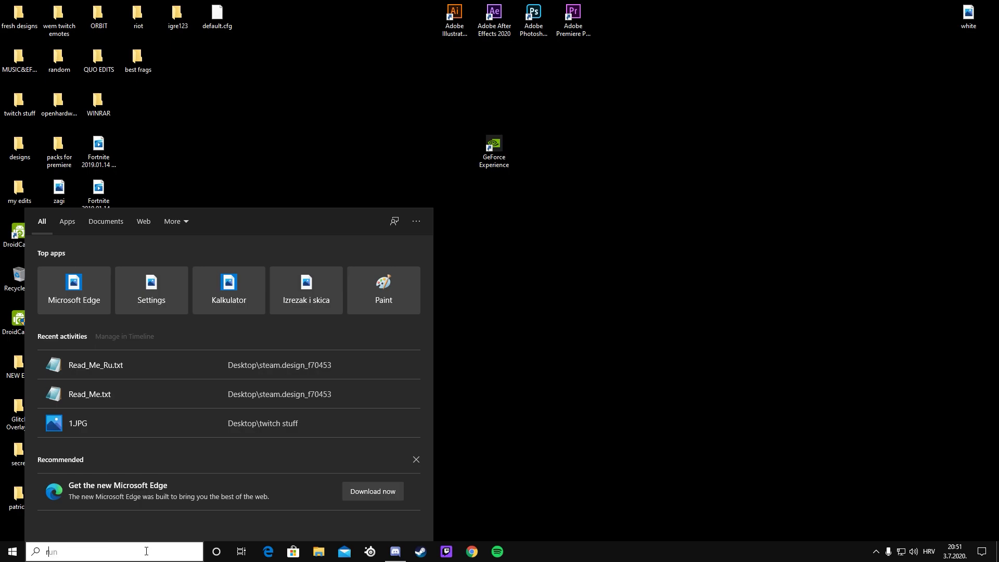
Start msconfig through the Run dialog to reach System Configuration
key(enter)
text(mscong)
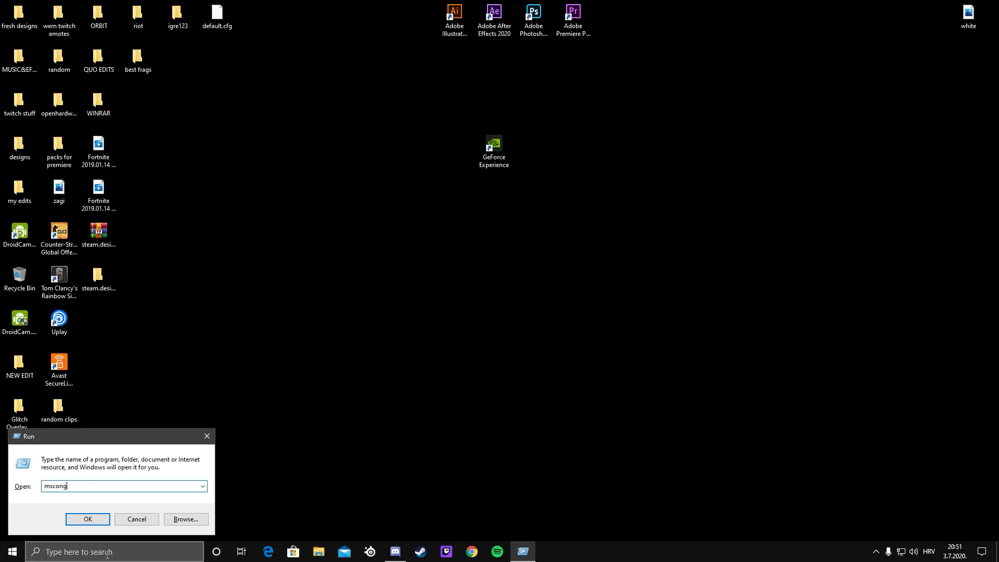
click(87, 518)
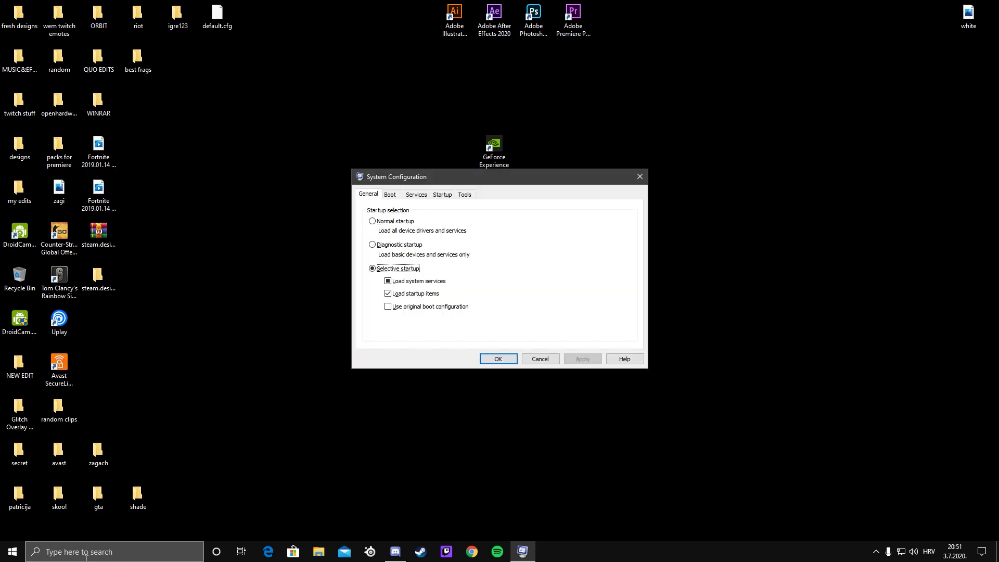
In Boot advanced options set Number of processors to 4 and apply the change
click(389, 195)
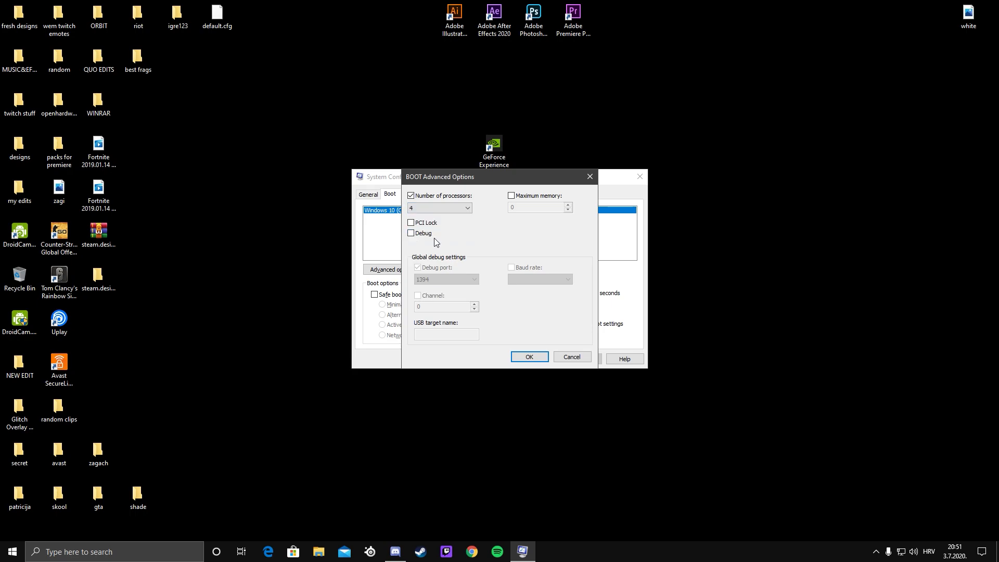
mouse_move(507, 311)
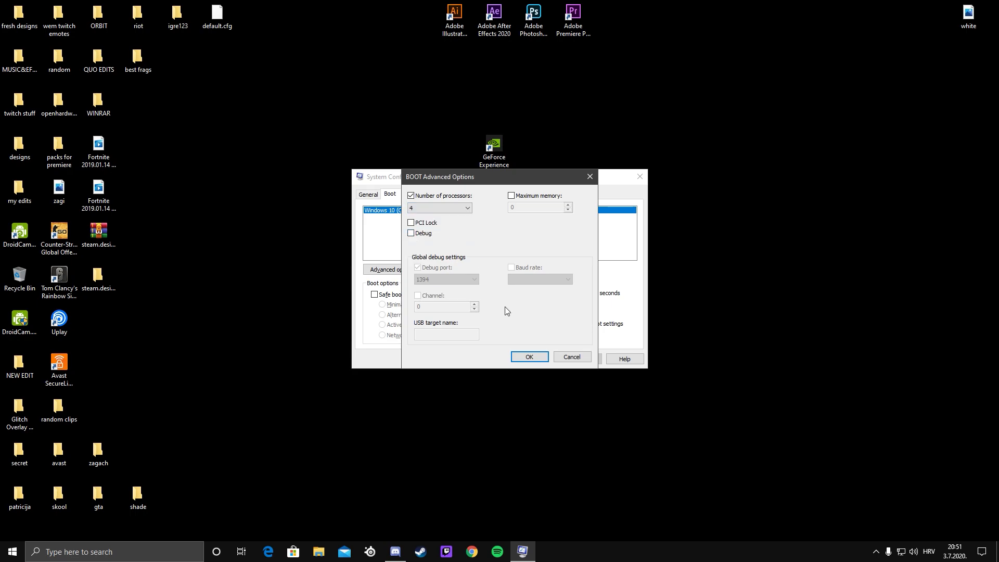
click(529, 356)
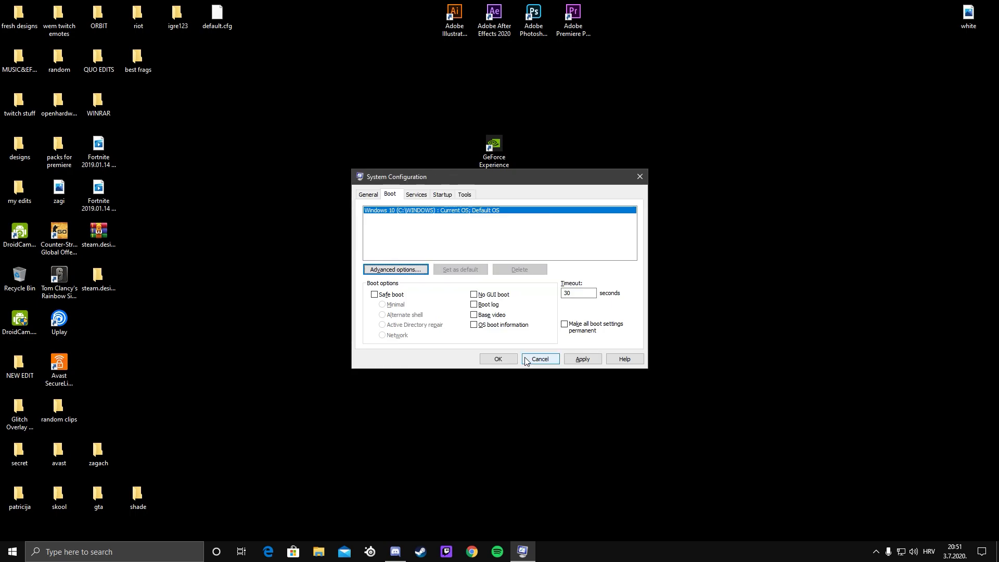
click(539, 359)
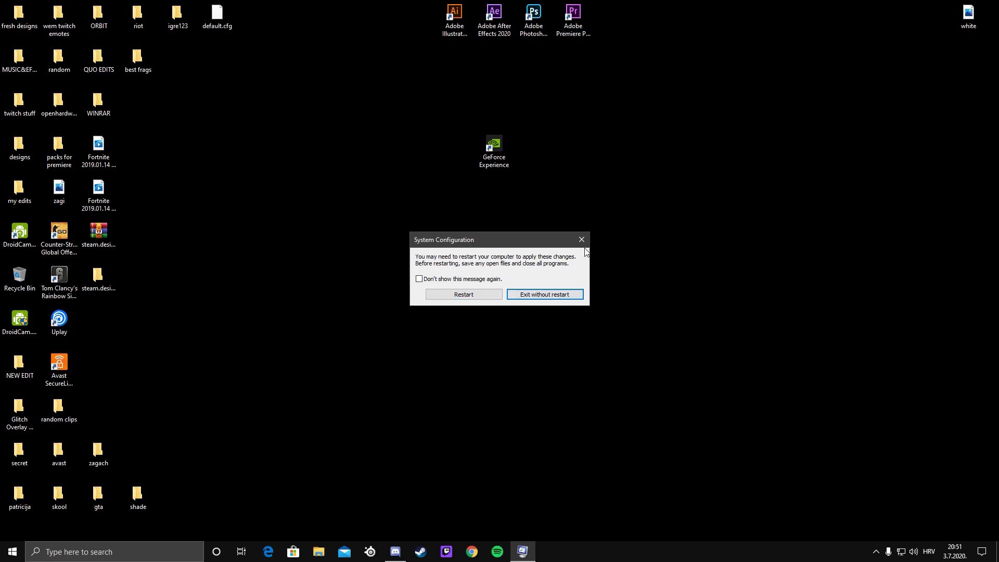
Choose 'Exit without restart' to leave System Configuration without rebooting
click(544, 294)
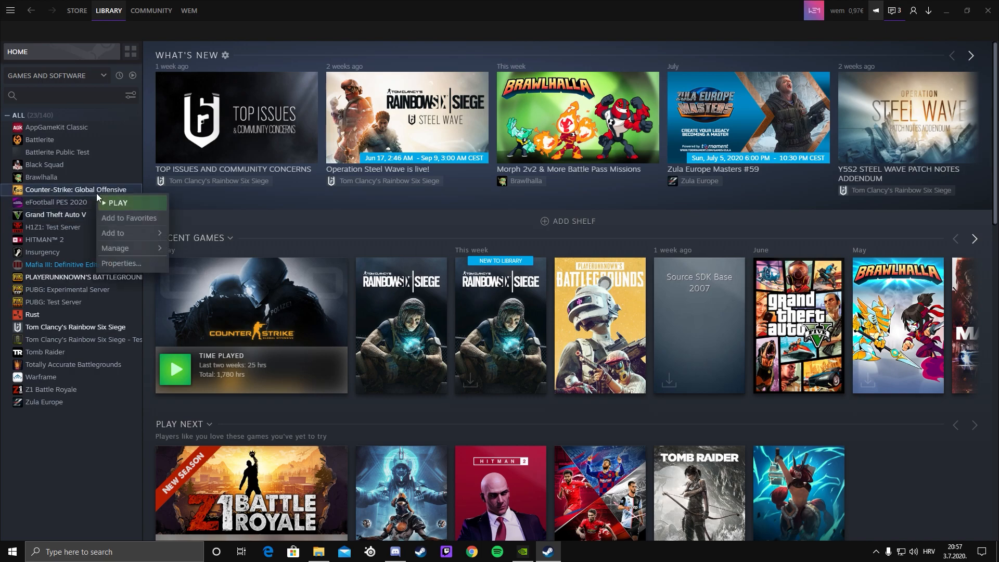
Reach CS:GO's Launch Options dialog via its Properties in the Steam library
click(121, 263)
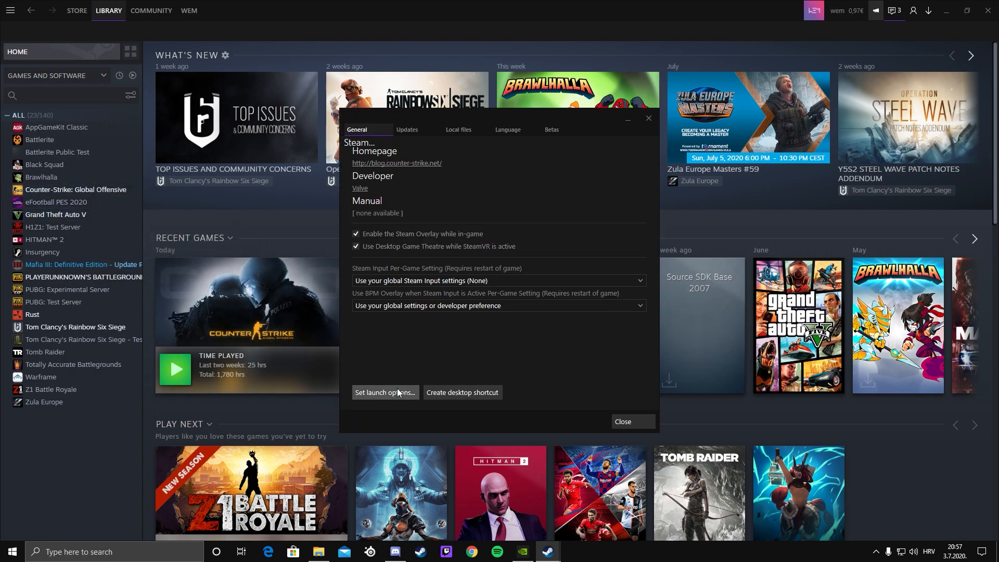
click(384, 392)
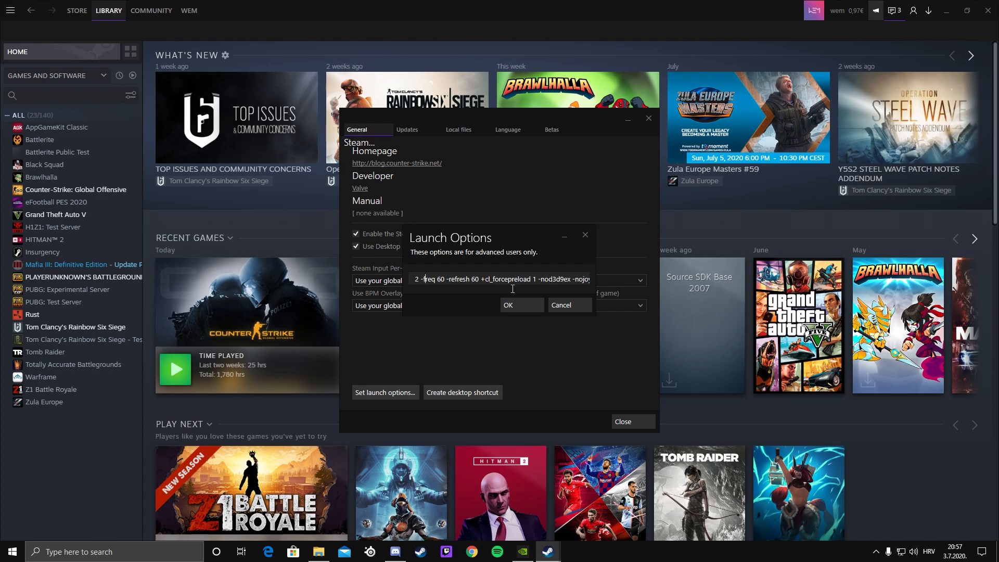
Append '+cl_updaterate 128 +cl_cmdrate 123 +mat_queue_mode 2' to the launch options, confirm, and close Properties
key(BackSpace)
text(s_max 0 +cl_showfps 1 +cl_interp 0 +cl_interp_ratio 1 +rate)
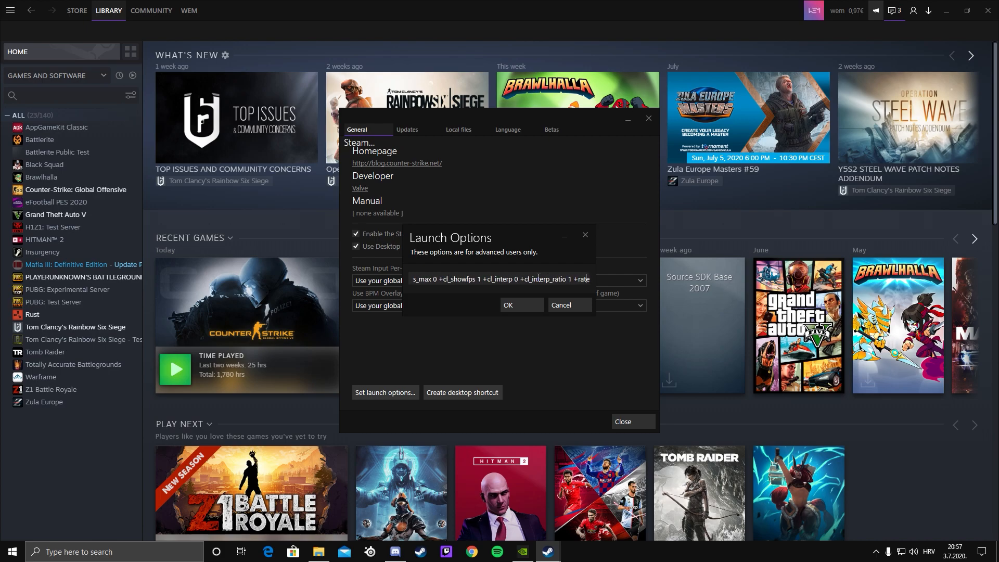
text(+cl_updaterate 128 +cl_cmdrate 123 +mat_queue_mode 2)
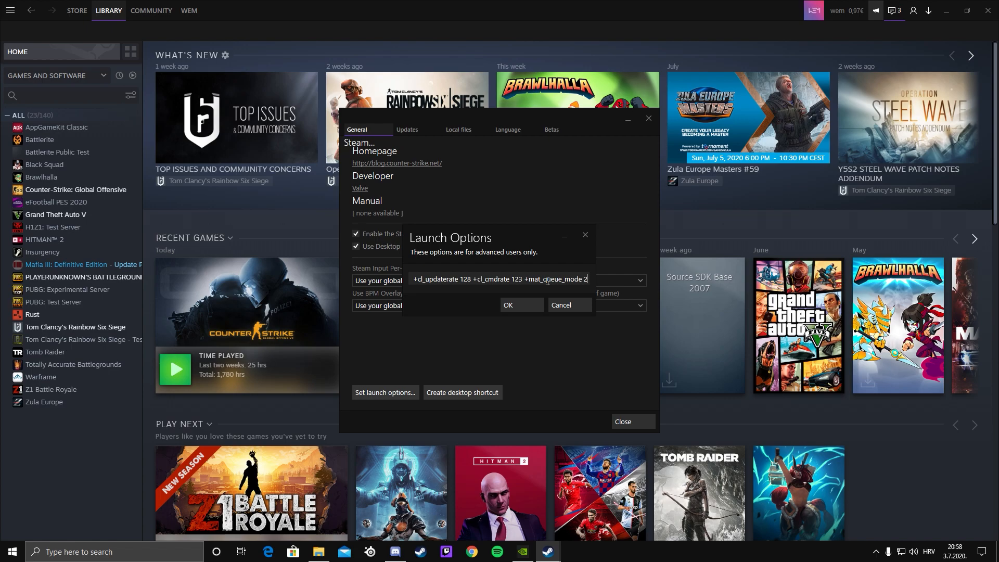
click(508, 305)
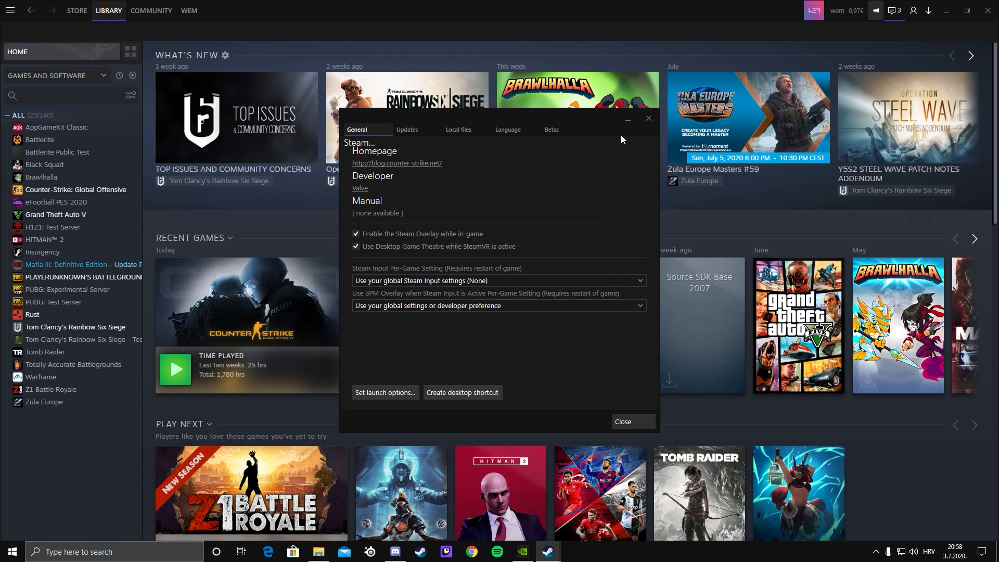
click(631, 421)
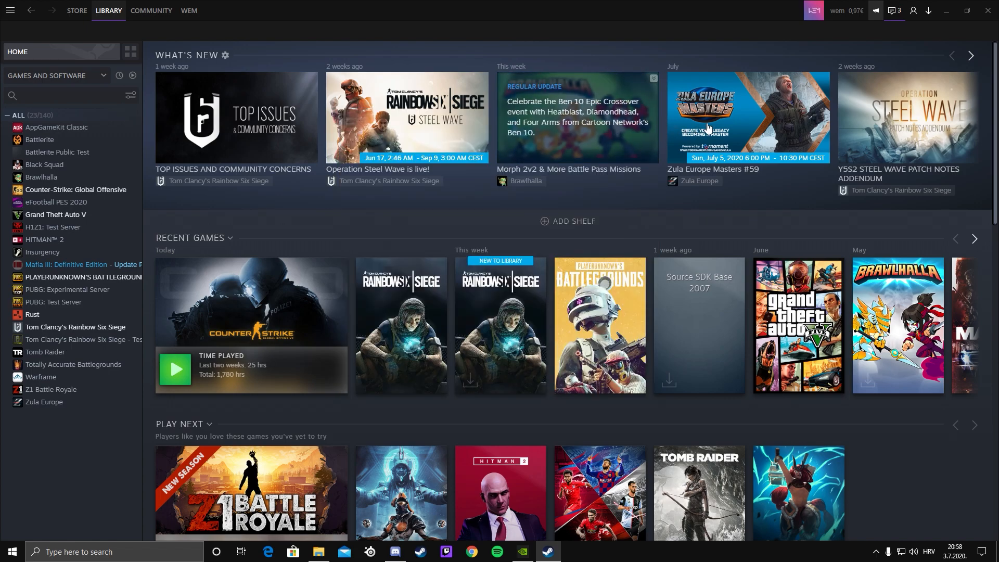